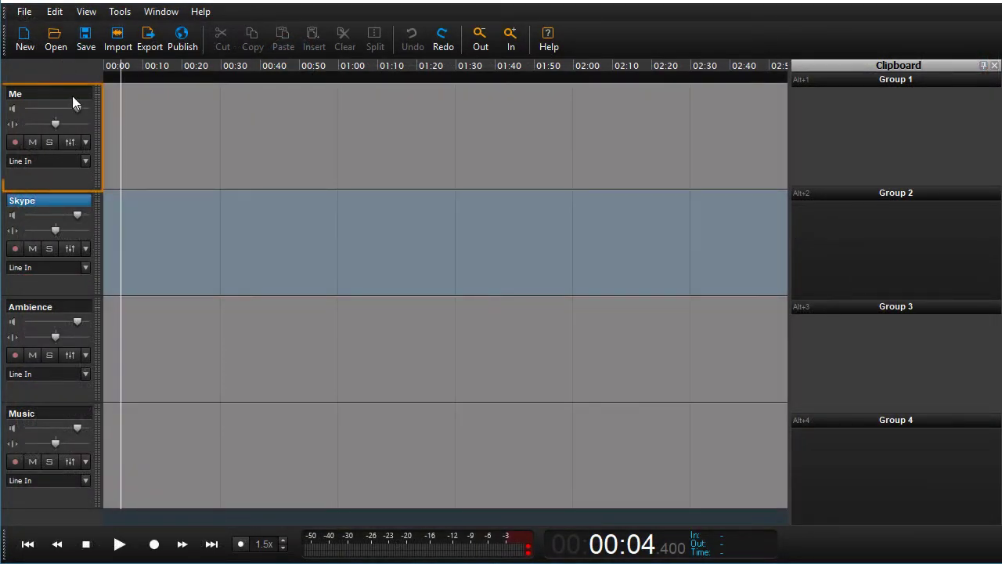
- Arm the Me track and set the Skype track's input to the Communications Device
left_click(47, 200)
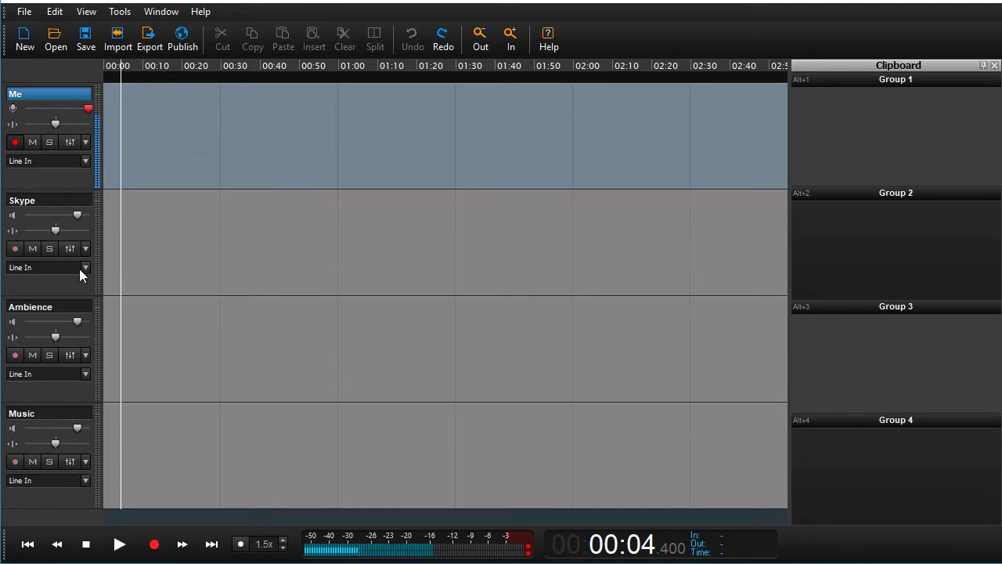
left_click(85, 268)
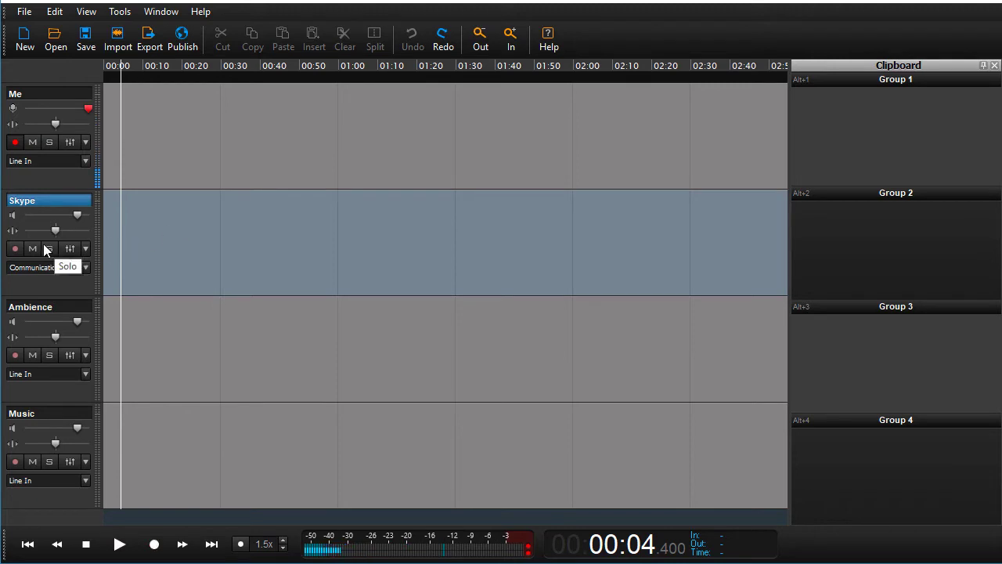
- Arm the Skype track too so both tracks are ready, then switch to Skype
left_click(16, 247)
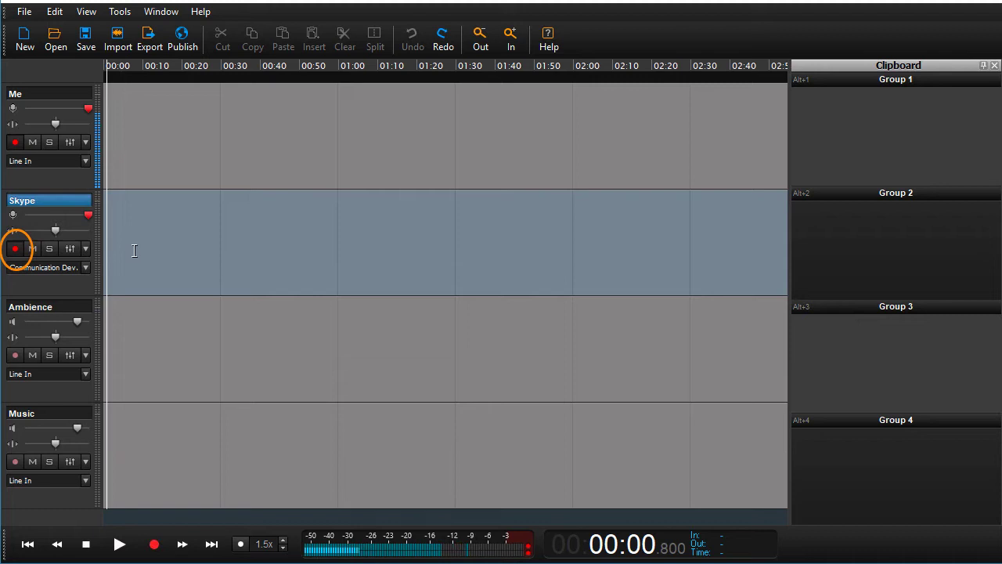
mouse_move(50, 141)
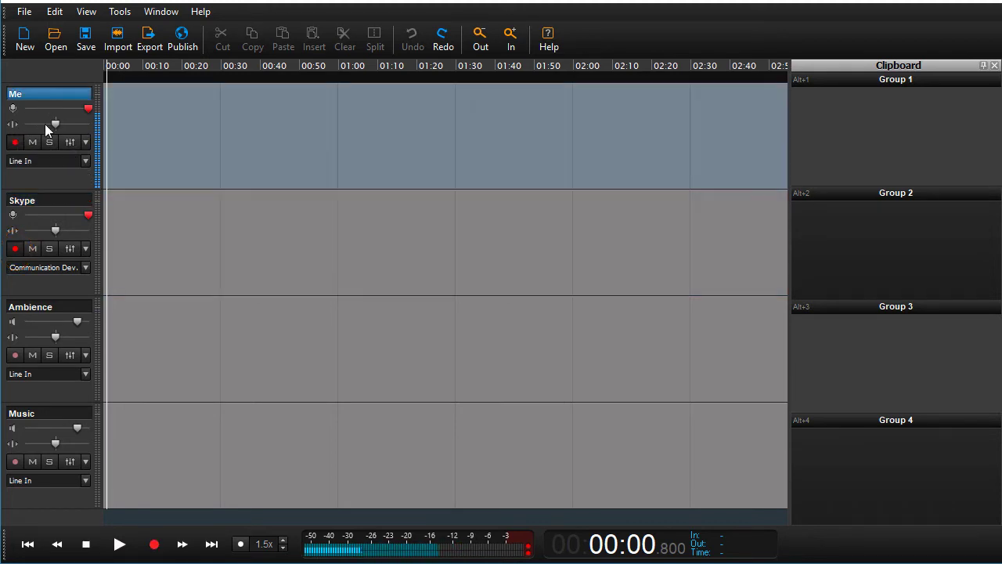
left_click(47, 201)
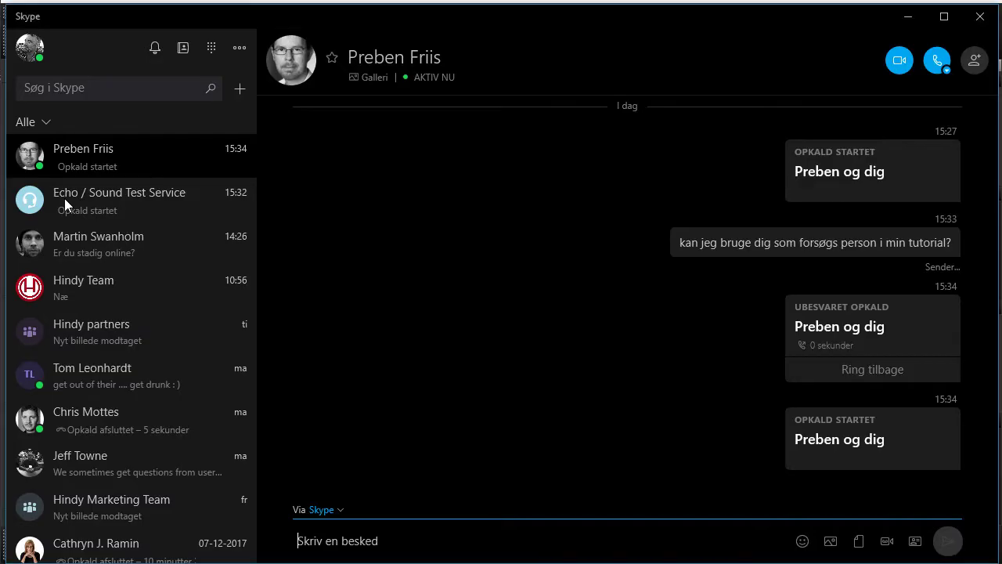
- Ring the open contact over Skype via 'Ring til Skype' and return to Hindenburg
left_click(937, 59)
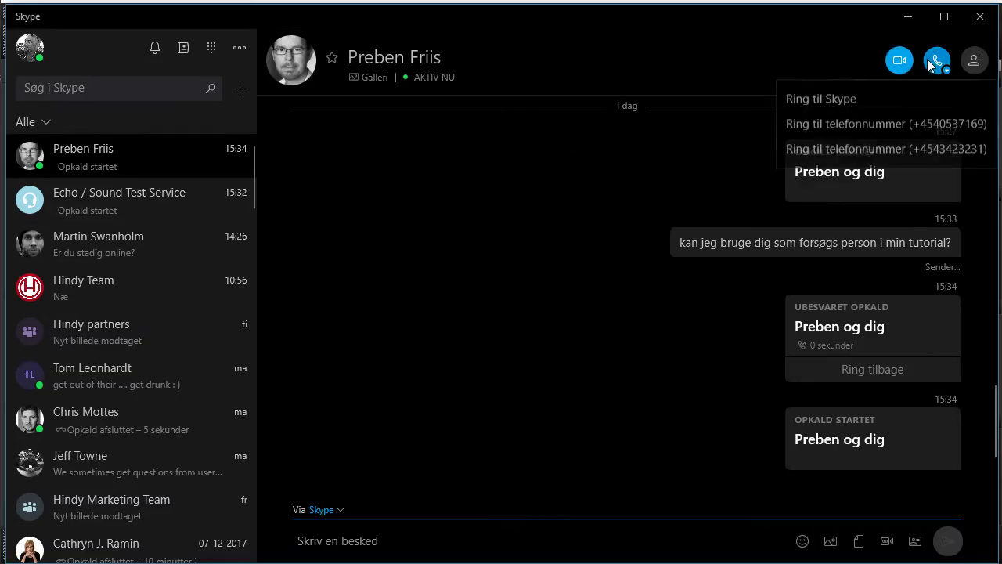
left_click(820, 97)
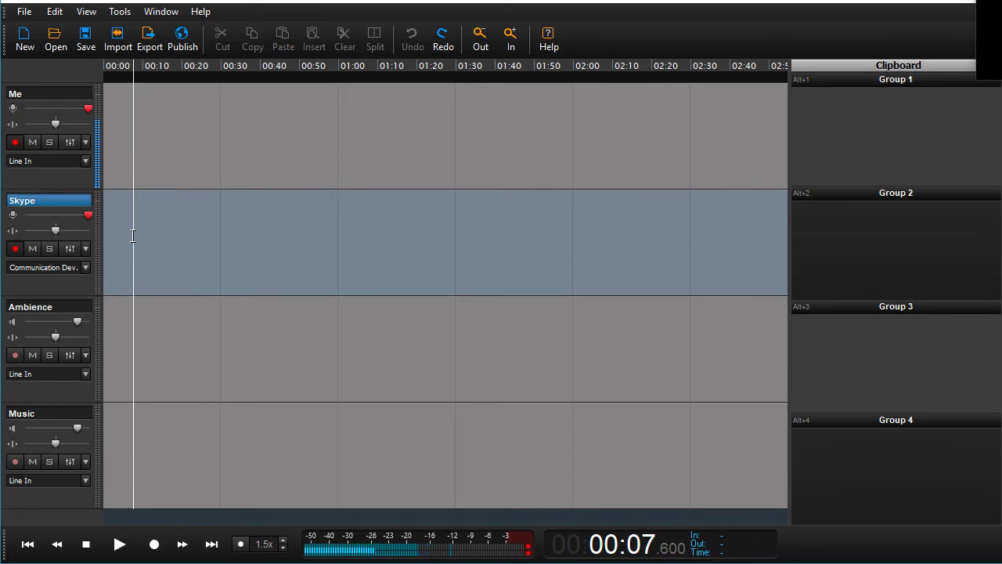
- Record roughly a minute of audio onto the Me and Skype tracks, then stop
left_click(153, 543)
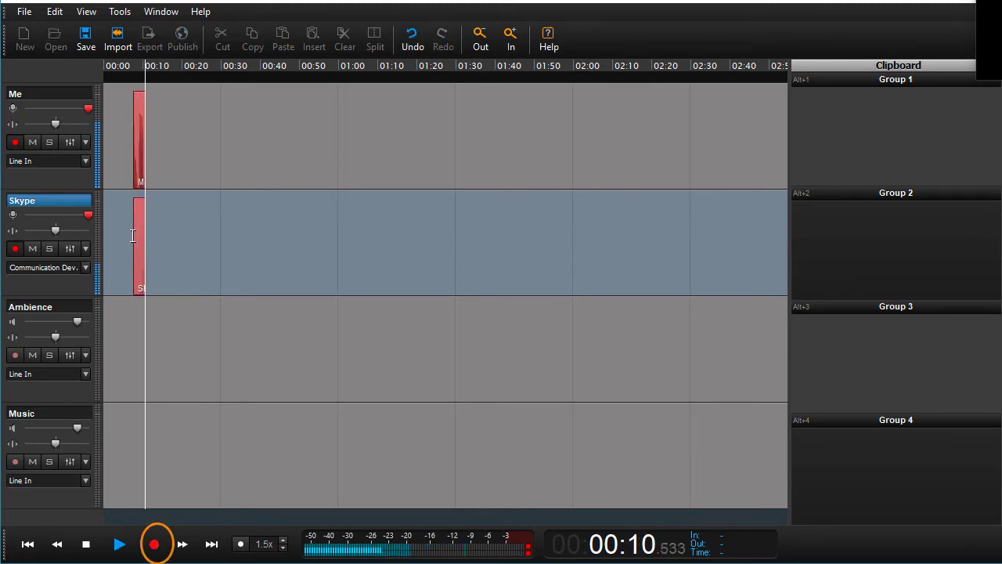
left_click(154, 543)
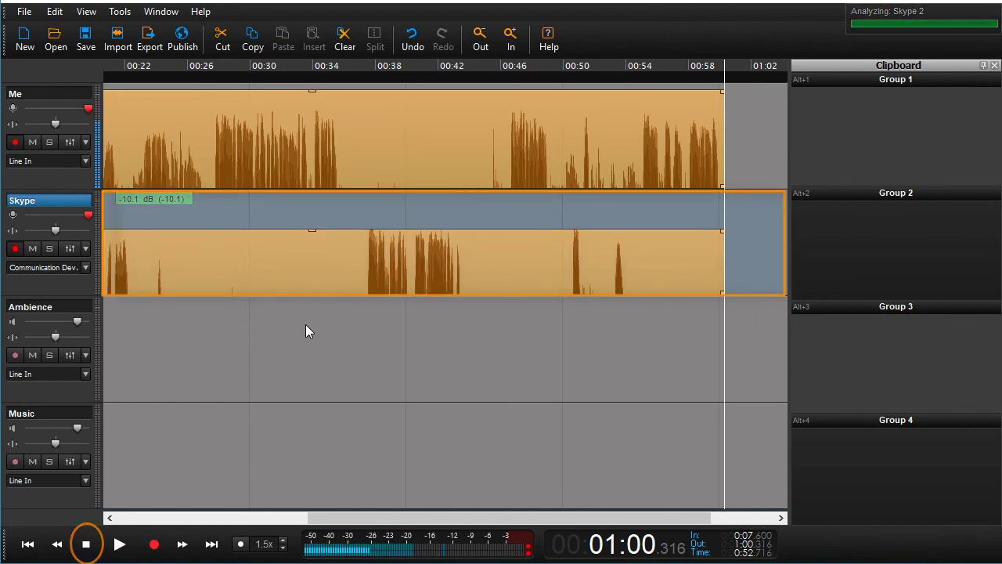
left_click(85, 544)
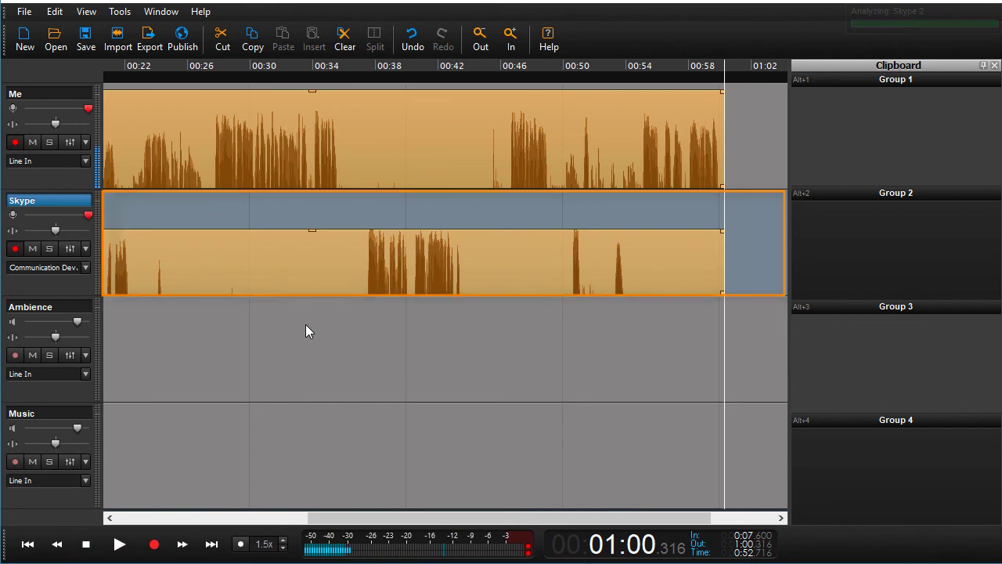